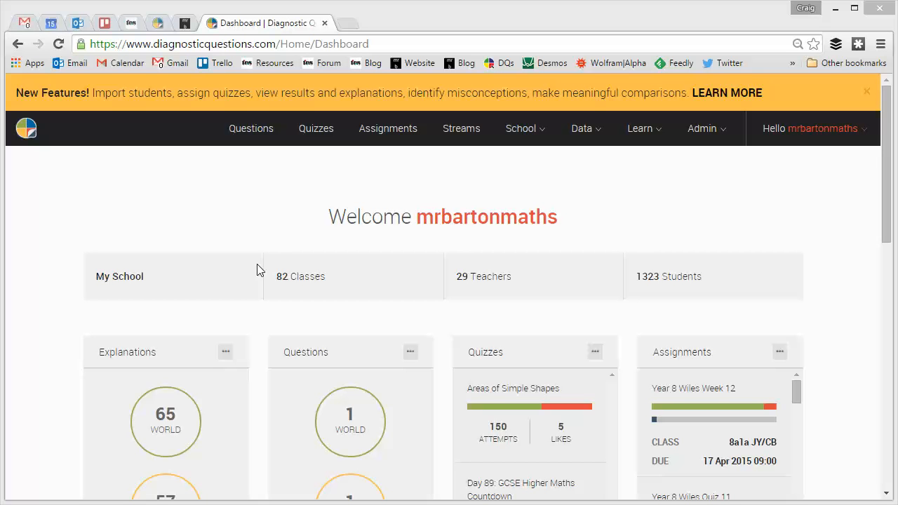
{"action": "mouse_move", "coordinate": [666, 168]}
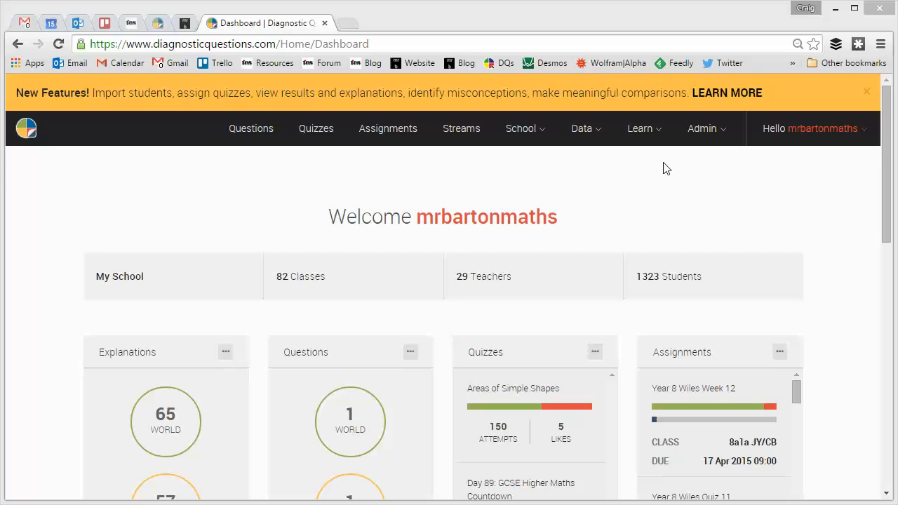
Show the Assignments list filtered to class 11aFM - CB and its Year 11 Wiles quizzes
{"action": "left_click", "coordinate": [640, 129]}
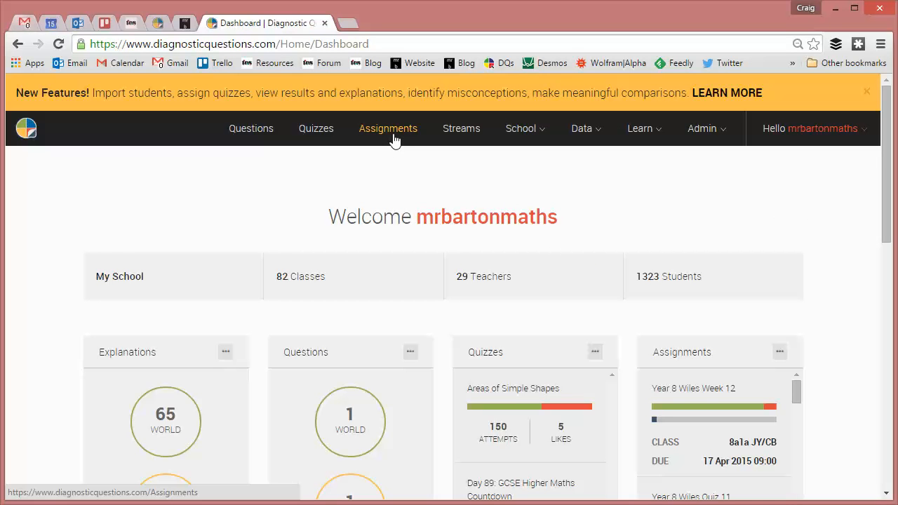
{"action": "left_click", "coordinate": [387, 129]}
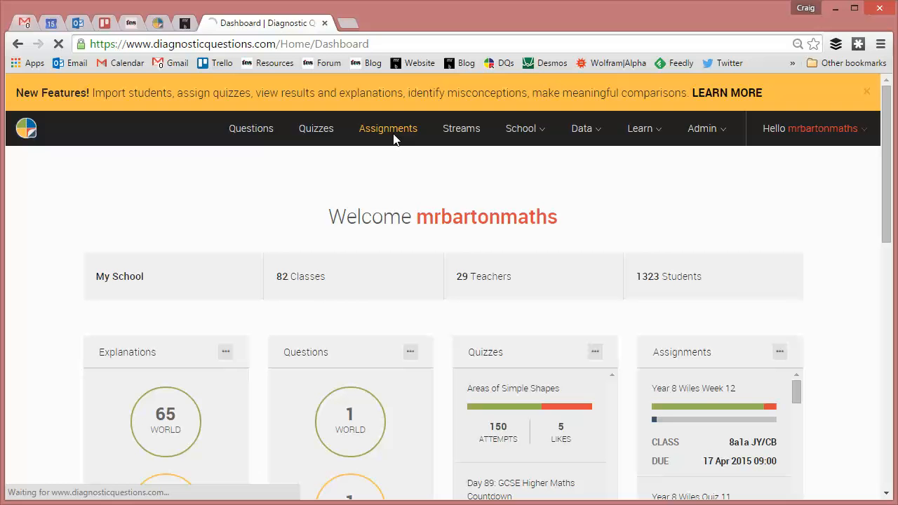
{"action": "left_click", "coordinate": [387, 129]}
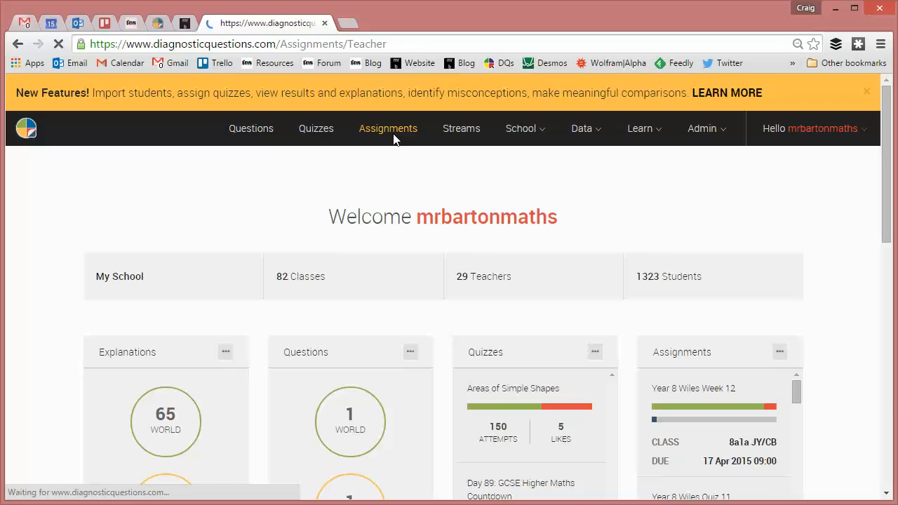
{"action": "left_click", "coordinate": [387, 129]}
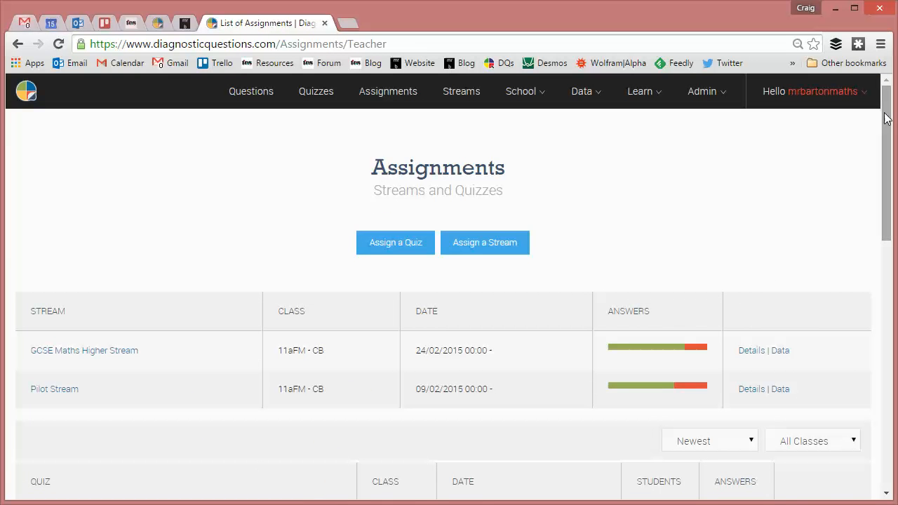
{"action": "scroll", "scroll_direction": "down", "scroll_amount": 3}
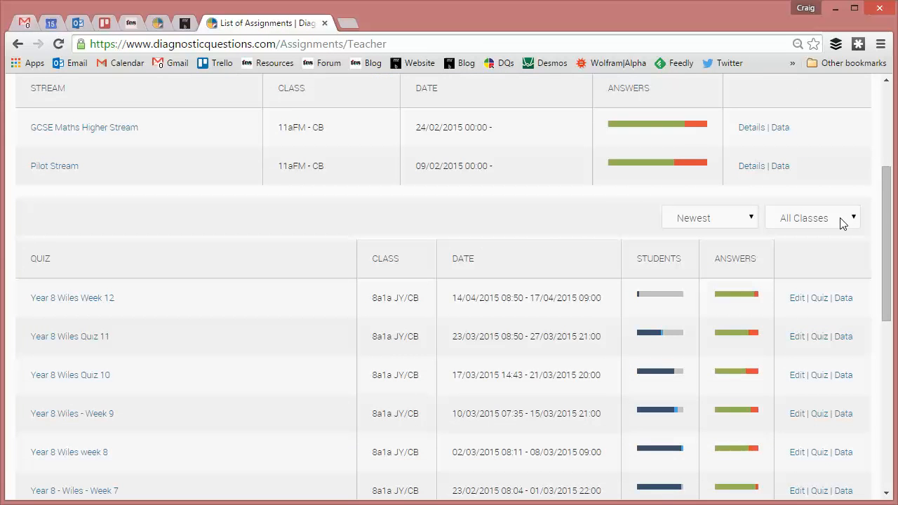
{"action": "left_click", "coordinate": [812, 218]}
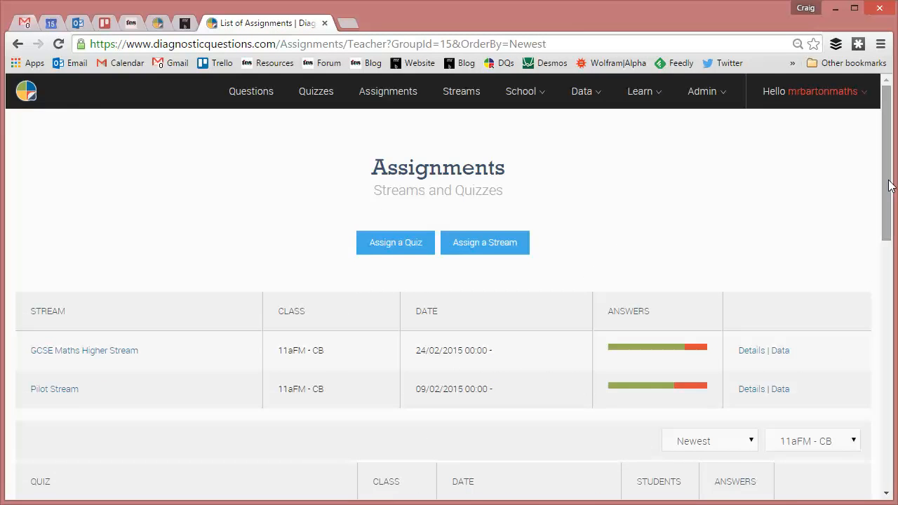
{"action": "scroll", "scroll_direction": "down", "scroll_amount": 3}
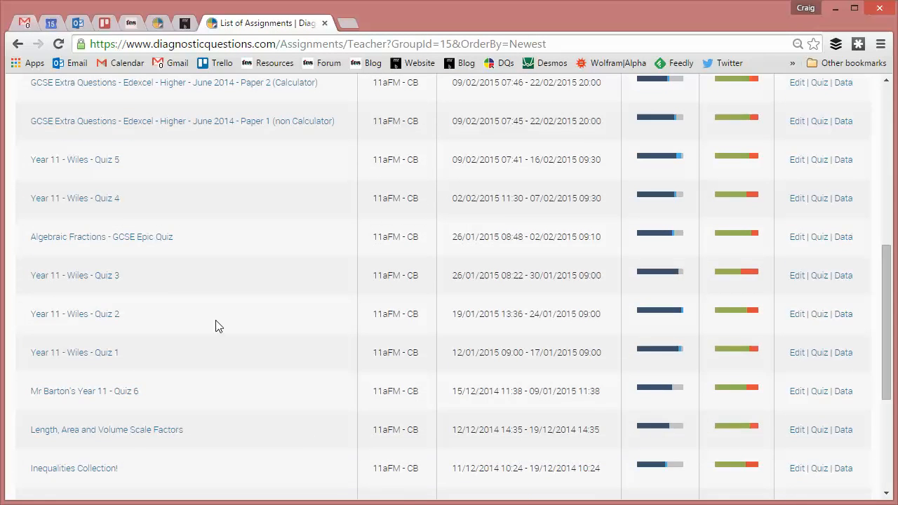
{"action": "mouse_move", "coordinate": [177, 365]}
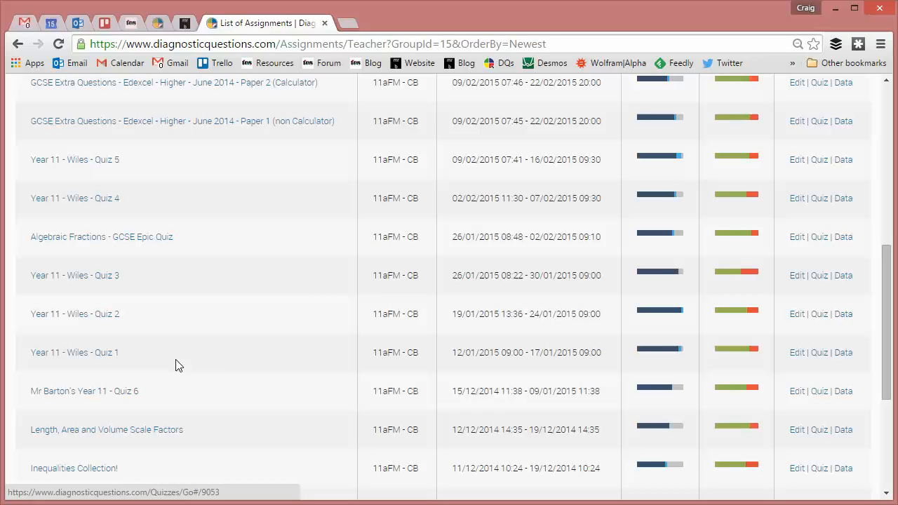
{"action": "mouse_move", "coordinate": [660, 359]}
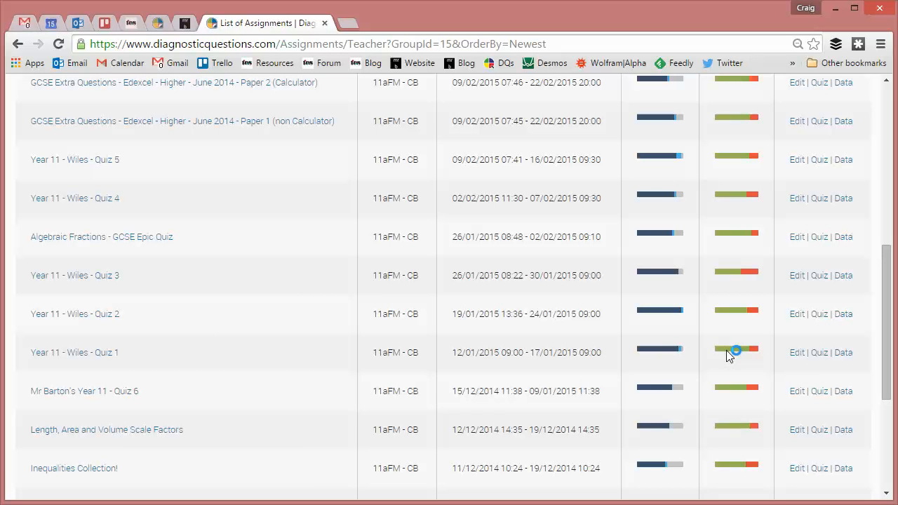
{"action": "mouse_move", "coordinate": [851, 362]}
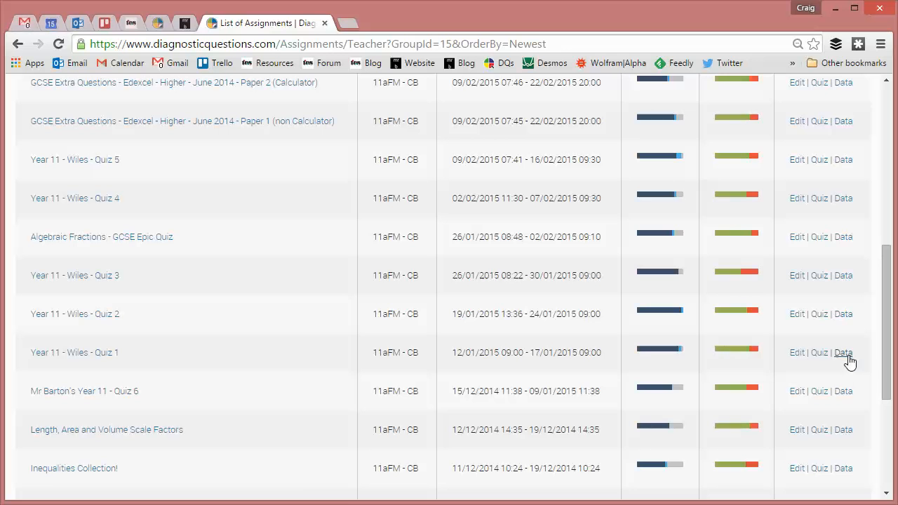
View the results data for Year 11 - Wiles - Quiz 1, scrolling through per-question charts and explanations
{"action": "left_click", "coordinate": [841, 353]}
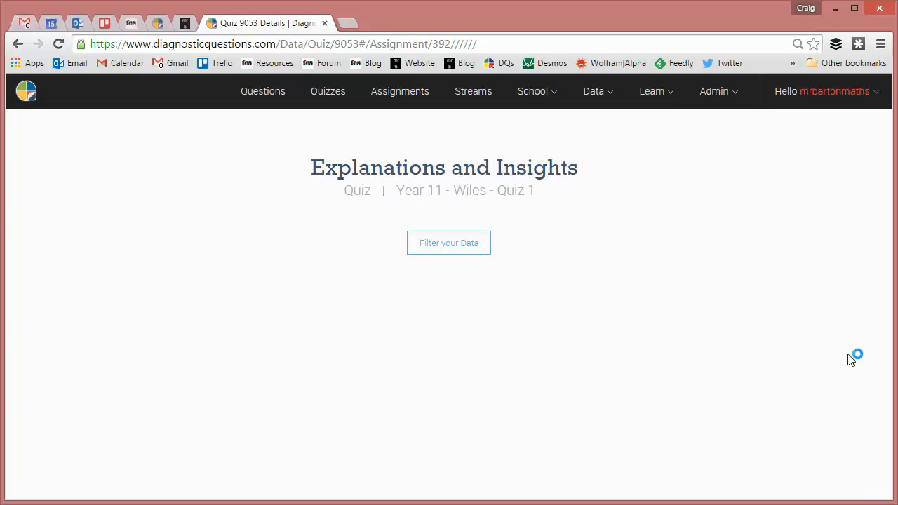
{"action": "scroll", "scroll_direction": "down", "scroll_amount": 3}
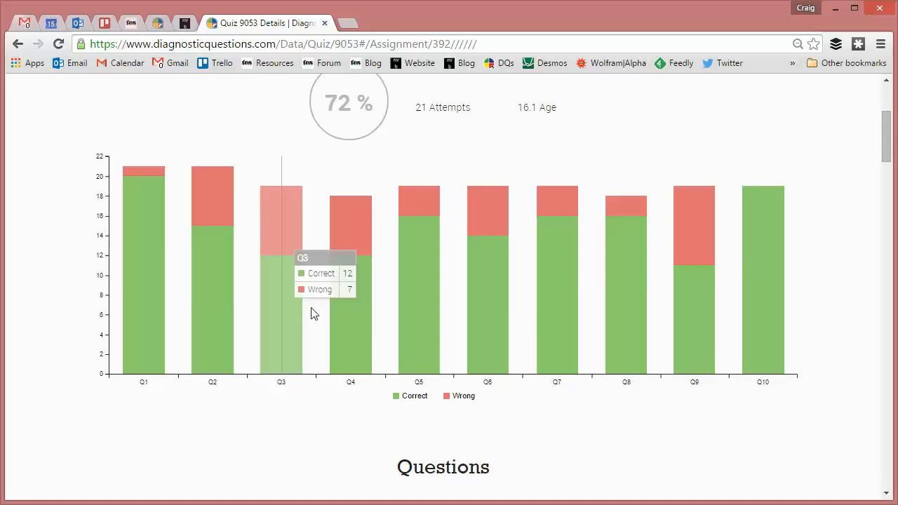
{"action": "mouse_move", "coordinate": [263, 318]}
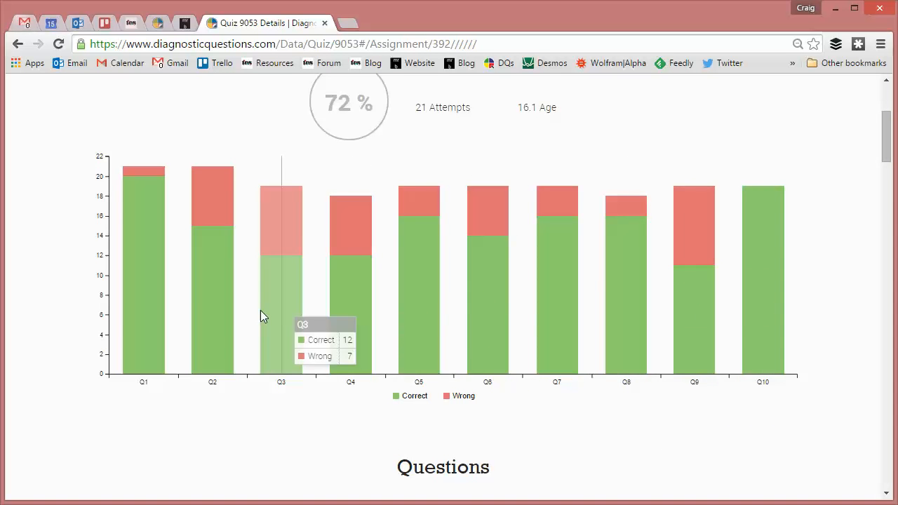
{"action": "scroll", "scroll_direction": "down", "scroll_amount": 3}
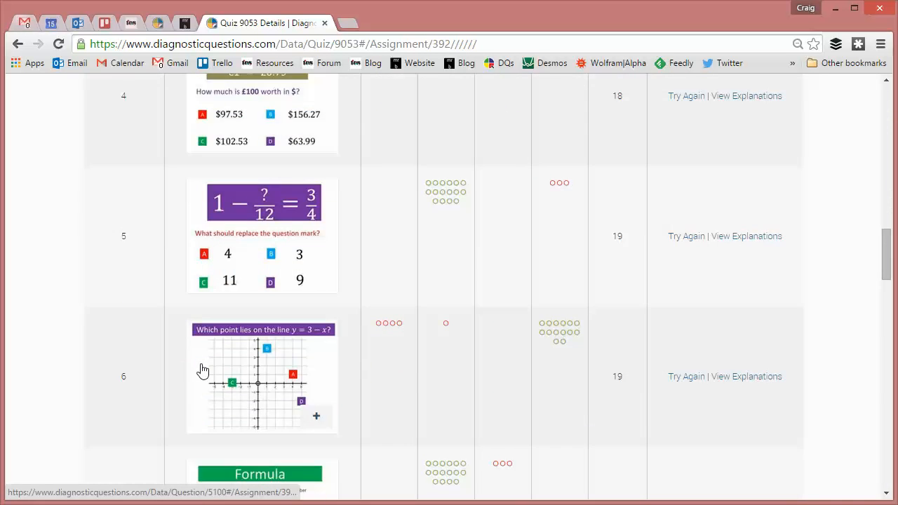
{"action": "scroll", "scroll_direction": "down", "scroll_amount": 3}
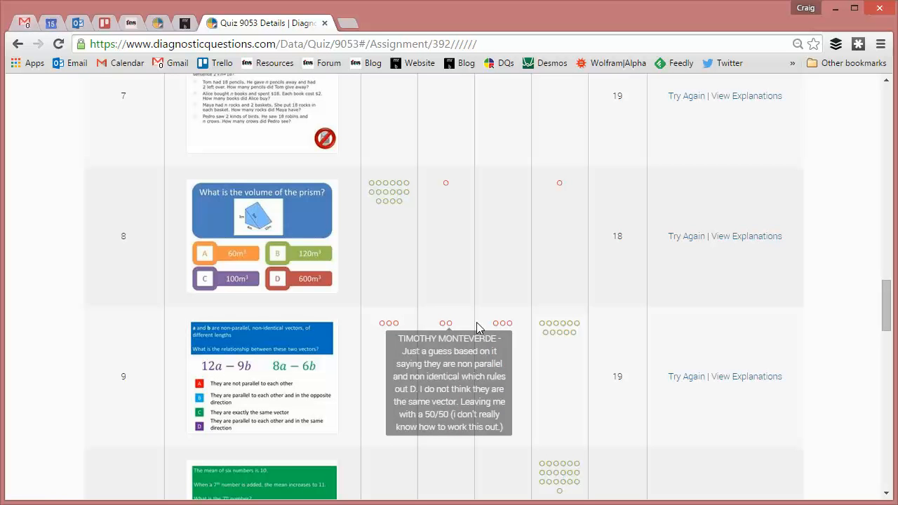
{"action": "mouse_move", "coordinate": [540, 328]}
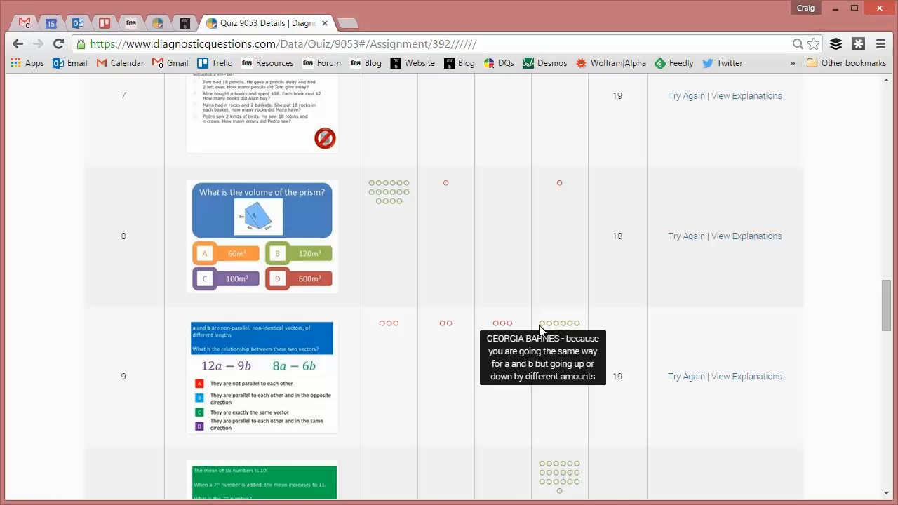
{"action": "mouse_move", "coordinate": [548, 322]}
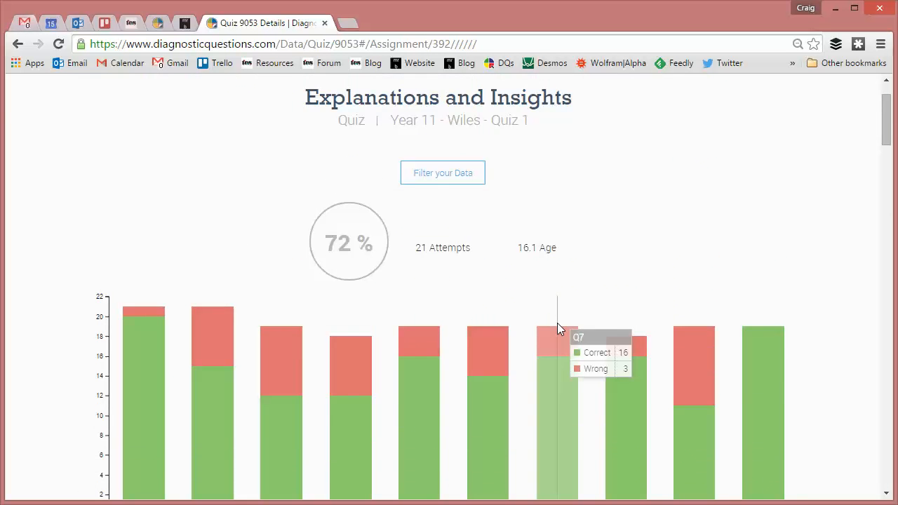
{"action": "mouse_move", "coordinate": [615, 145]}
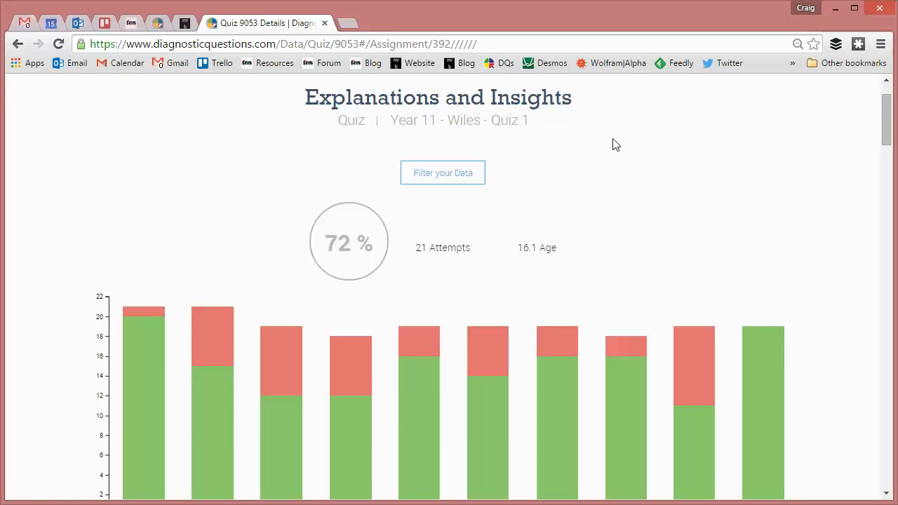
Filter the quiz data by gender, choosing Female as the cohort
{"action": "left_click", "coordinate": [442, 172]}
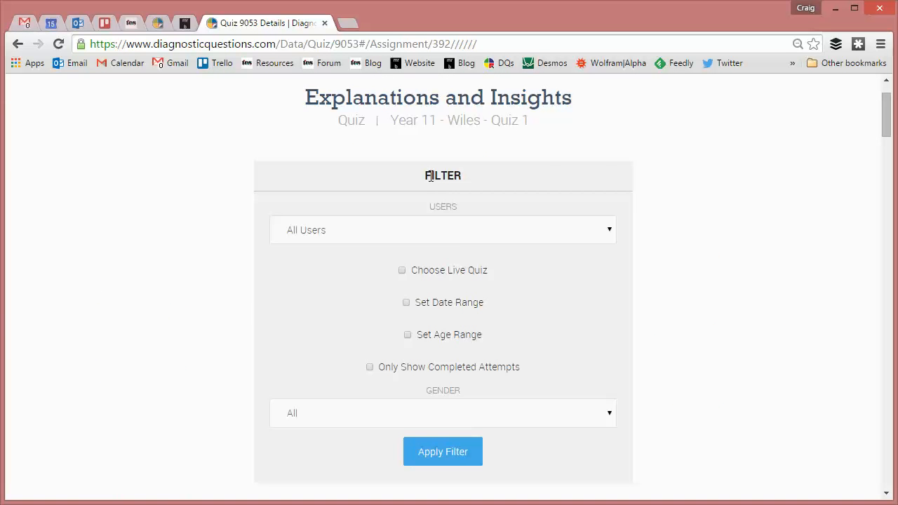
{"action": "scroll", "scroll_direction": "down", "scroll_amount": 3}
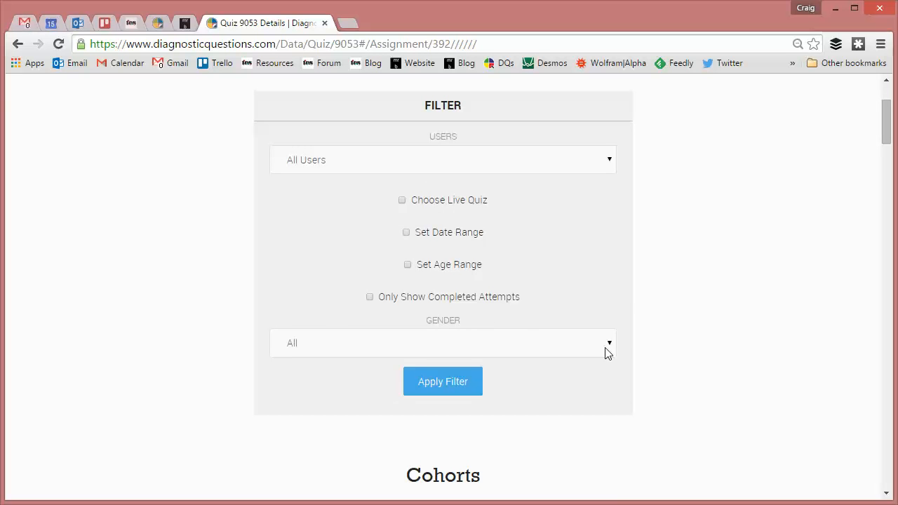
{"action": "left_click", "coordinate": [443, 343]}
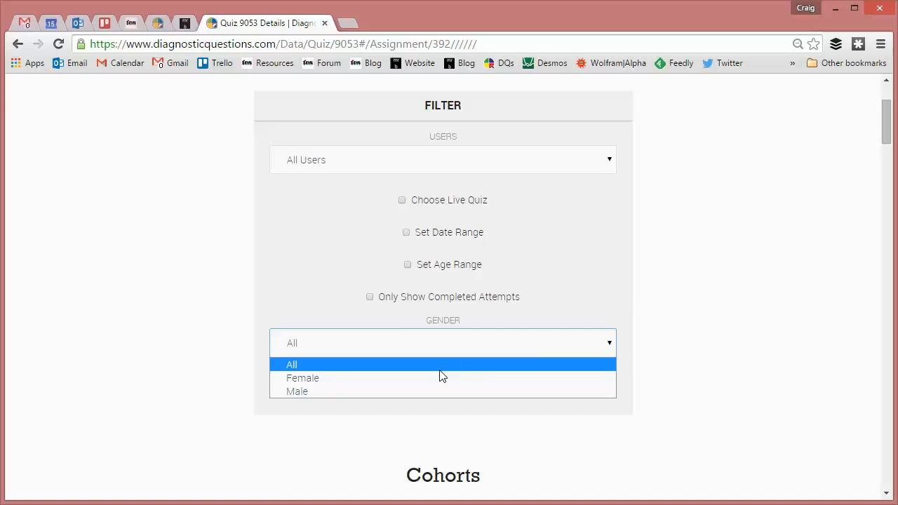
{"action": "left_click", "coordinate": [303, 377]}
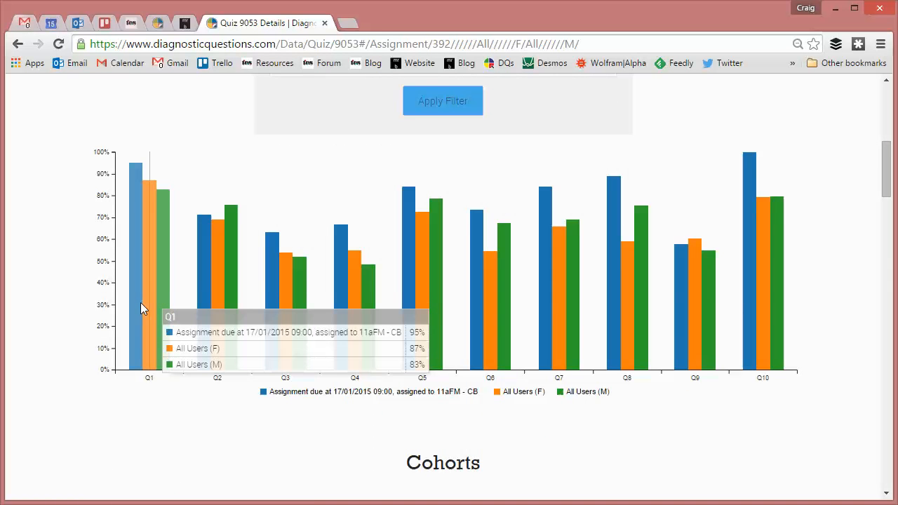
{"action": "mouse_move", "coordinate": [208, 361]}
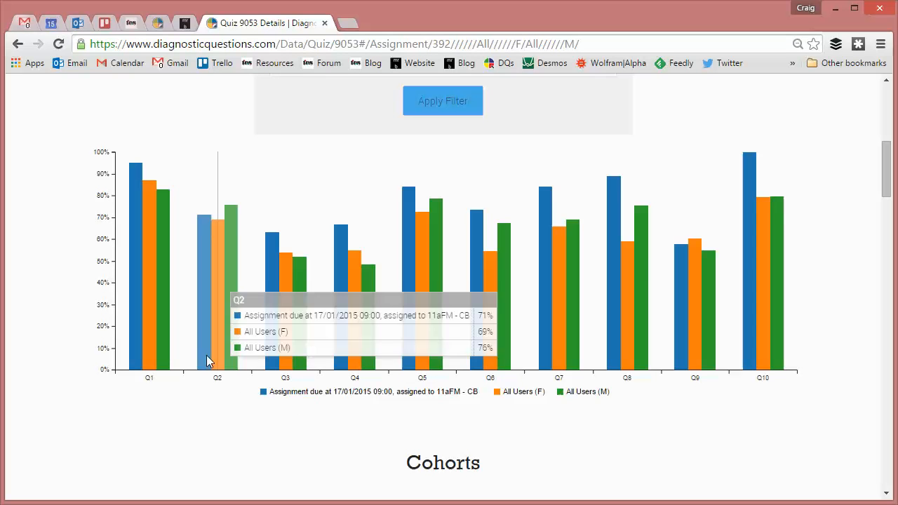
{"action": "mouse_move", "coordinate": [561, 413]}
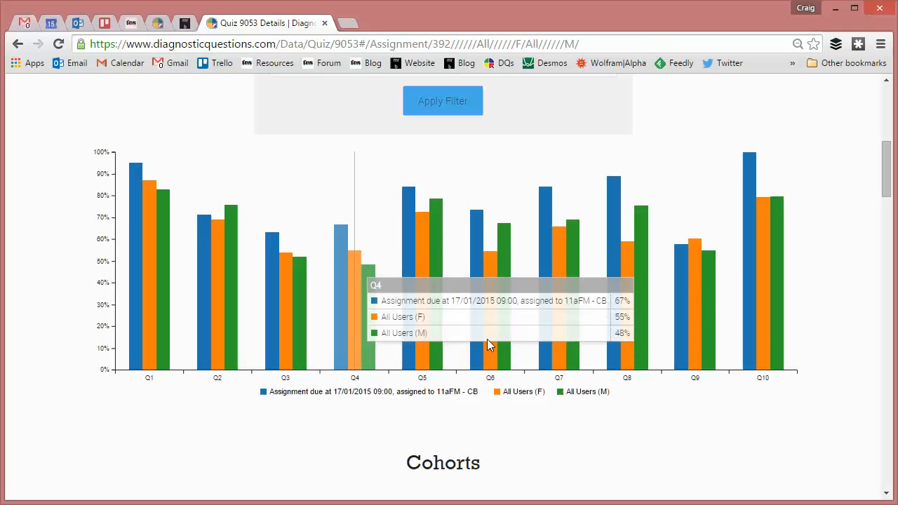
{"action": "mouse_move", "coordinate": [606, 438]}
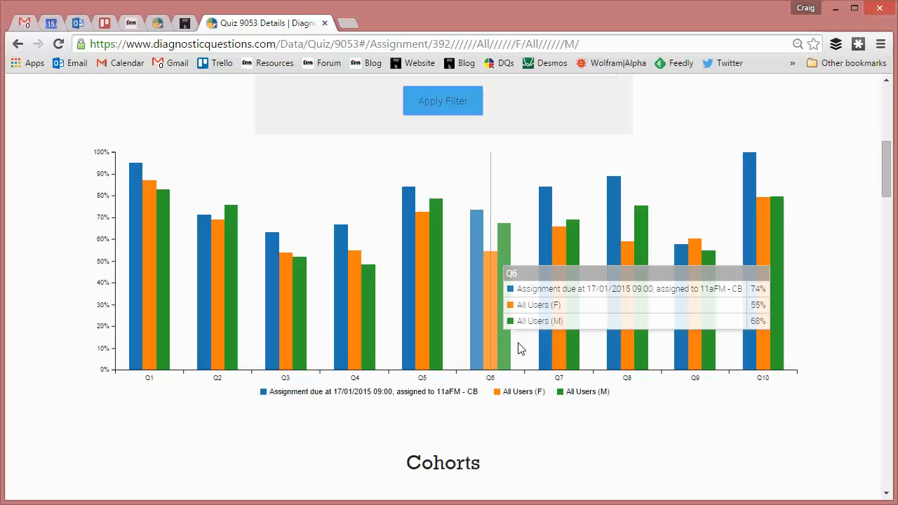
{"action": "mouse_move", "coordinate": [597, 425]}
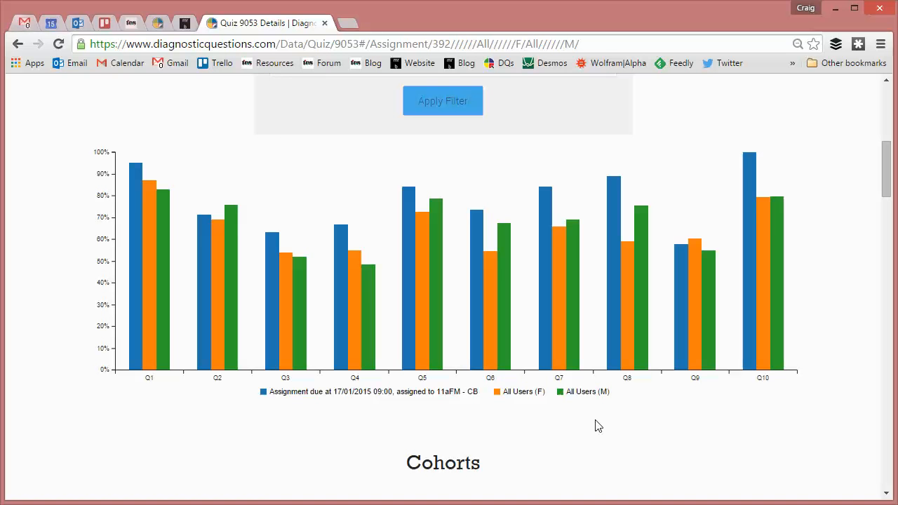
{"action": "mouse_move", "coordinate": [652, 460]}
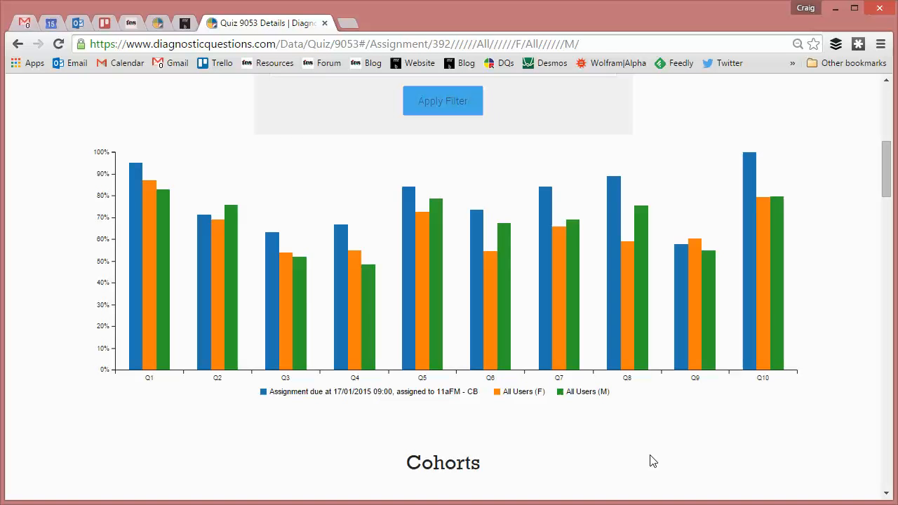
{"action": "mouse_move", "coordinate": [610, 449]}
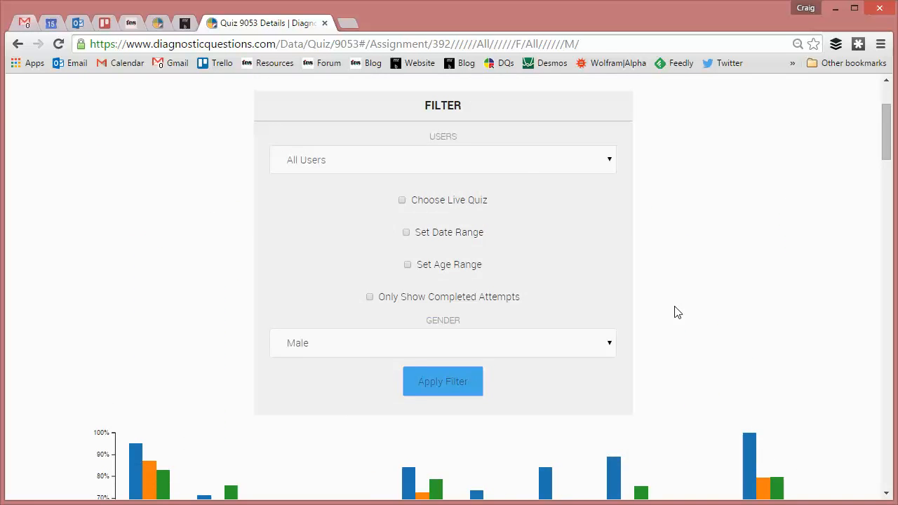
Clear all compared cohorts and set the gender filter back to All
{"action": "scroll", "scroll_direction": "down", "scroll_amount": 3}
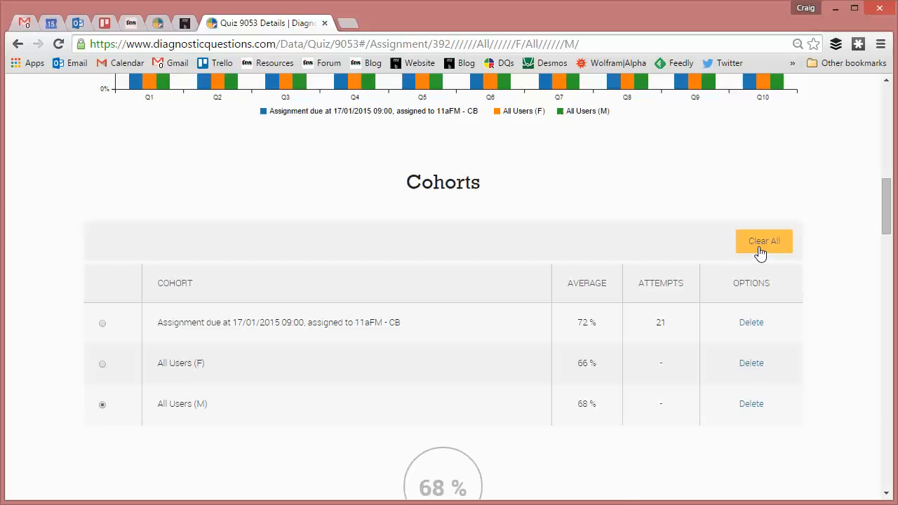
{"action": "left_click", "coordinate": [763, 241]}
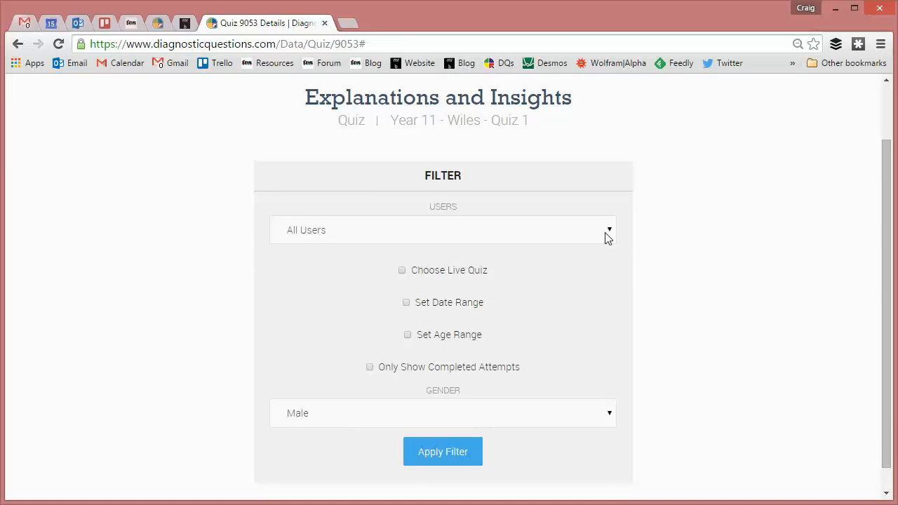
{"action": "left_click", "coordinate": [443, 413]}
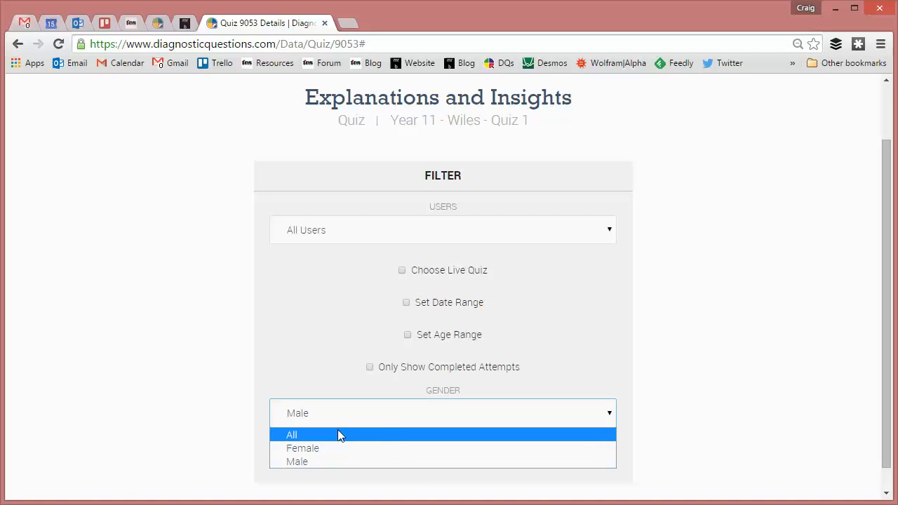
{"action": "left_click", "coordinate": [292, 434]}
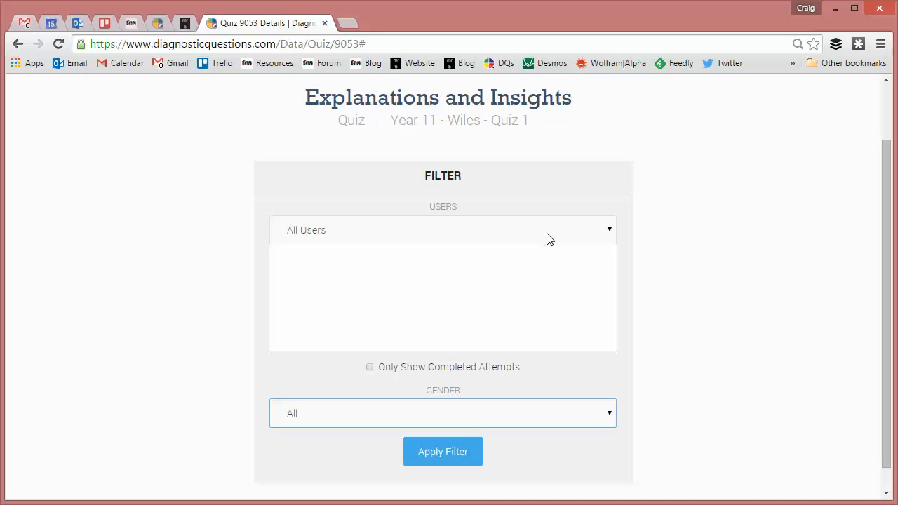
Filter to all students in class 11aFM - CB and pick 11FM - CL as second cohort
{"action": "left_click", "coordinate": [443, 230]}
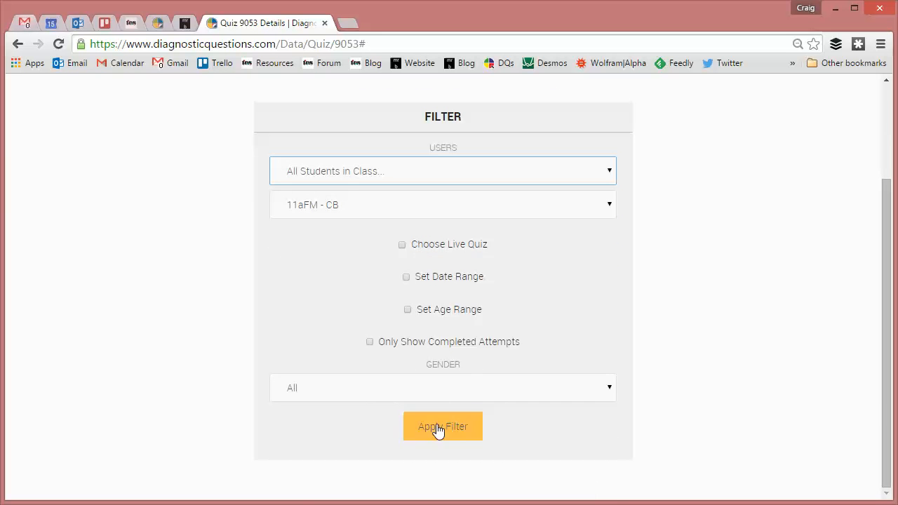
{"action": "left_click", "coordinate": [441, 427]}
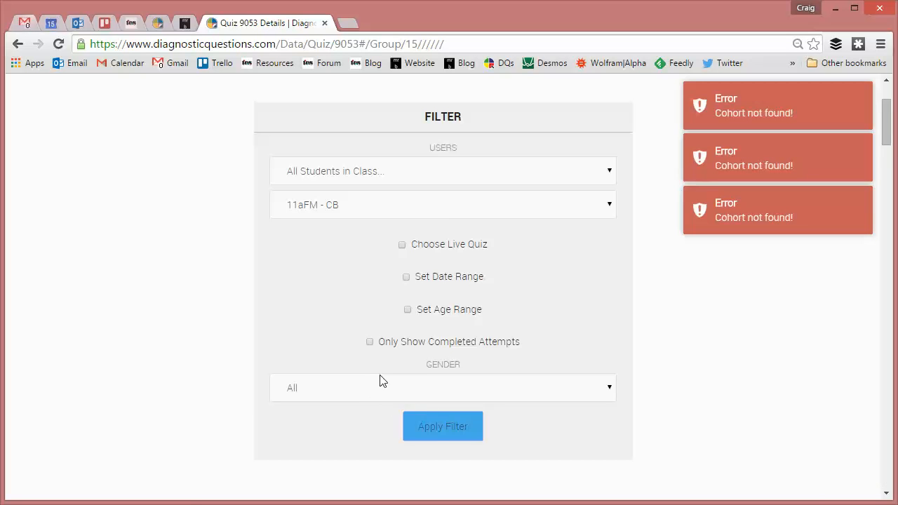
{"action": "scroll", "scroll_direction": "down", "scroll_amount": 3}
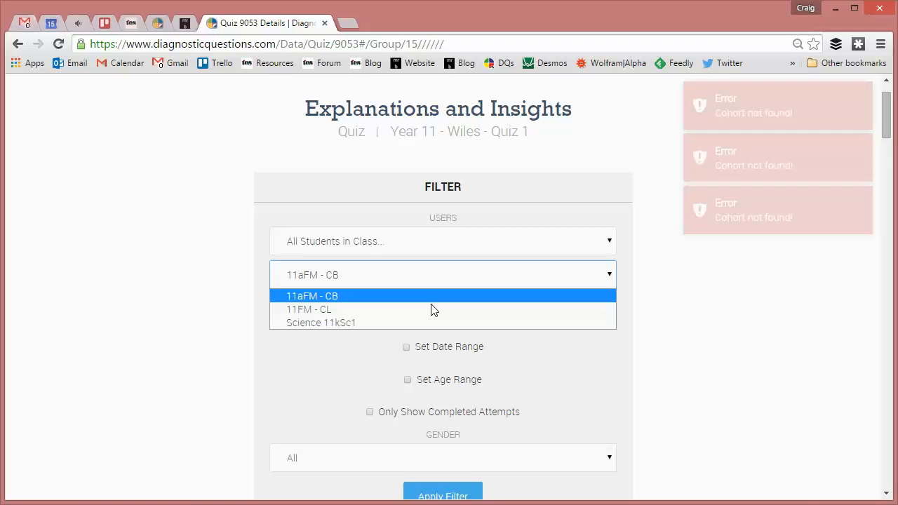
{"action": "left_click", "coordinate": [305, 310]}
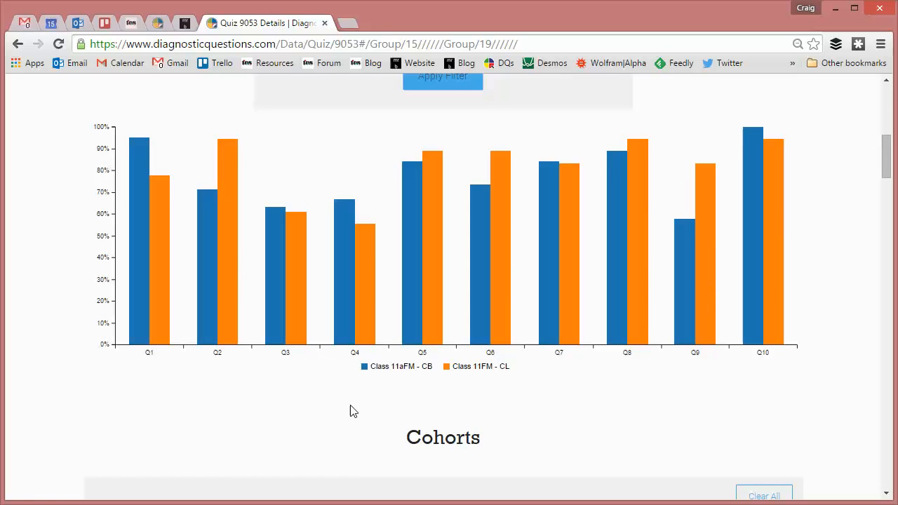
{"action": "mouse_move", "coordinate": [387, 399]}
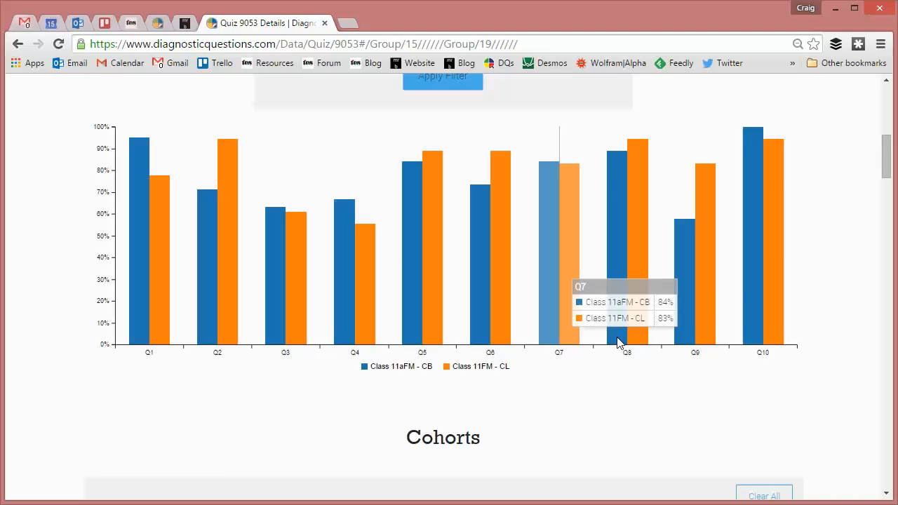
{"action": "mouse_move", "coordinate": [694, 321]}
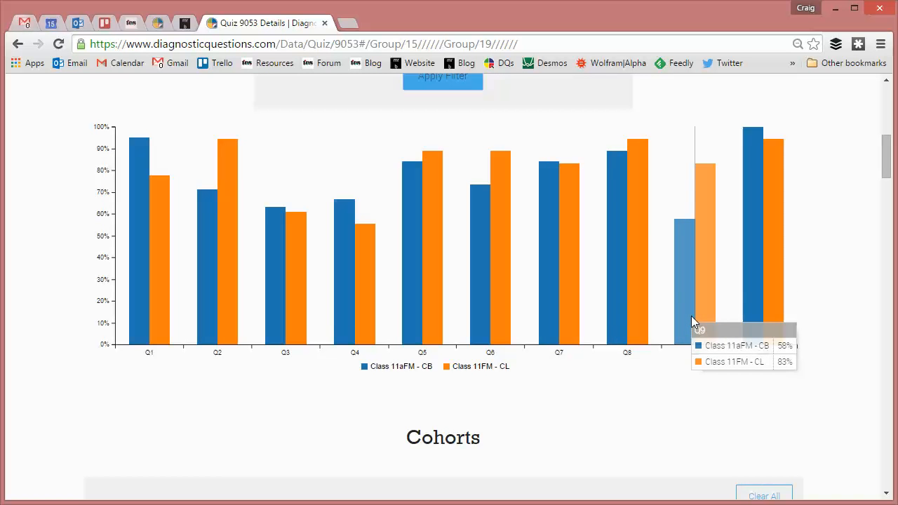
Compare the two classes' per-question bars, noting Q9's 58% versus 83% gap
{"action": "scroll", "scroll_direction": "down", "scroll_amount": 3}
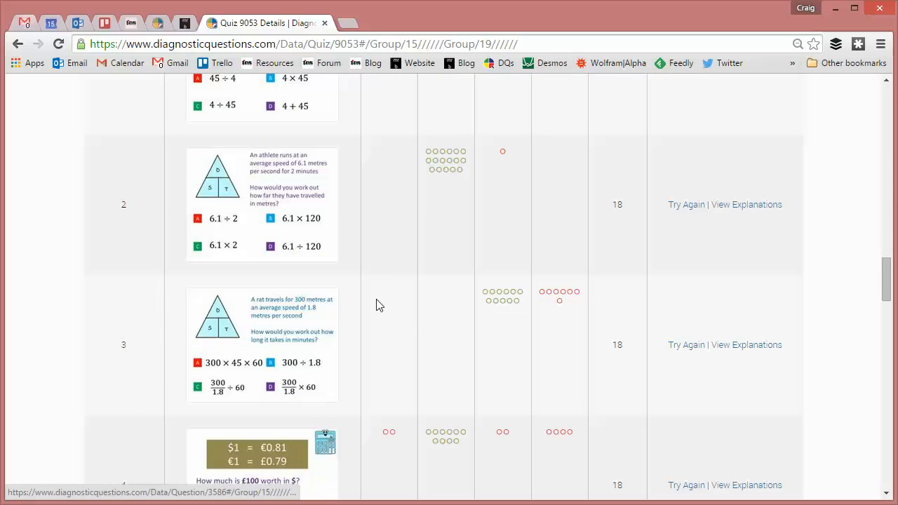
{"action": "mouse_move", "coordinate": [446, 161]}
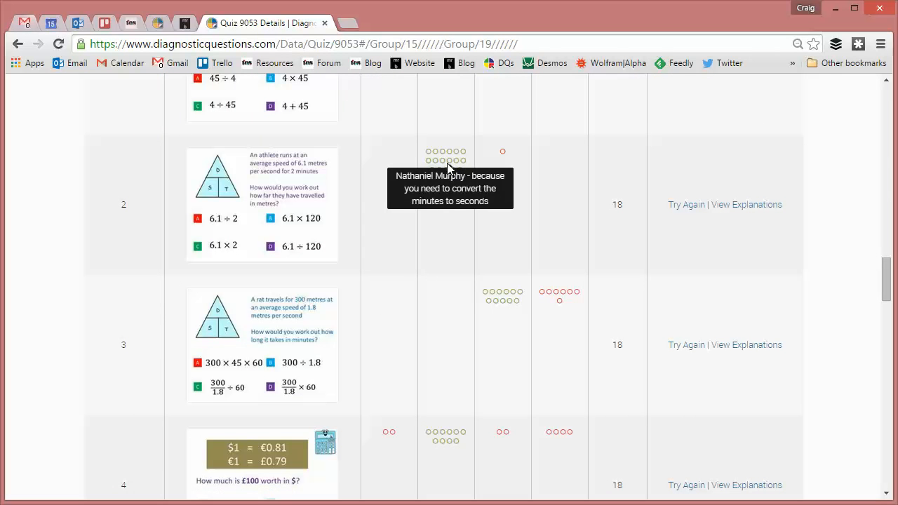
{"action": "mouse_move", "coordinate": [456, 161]}
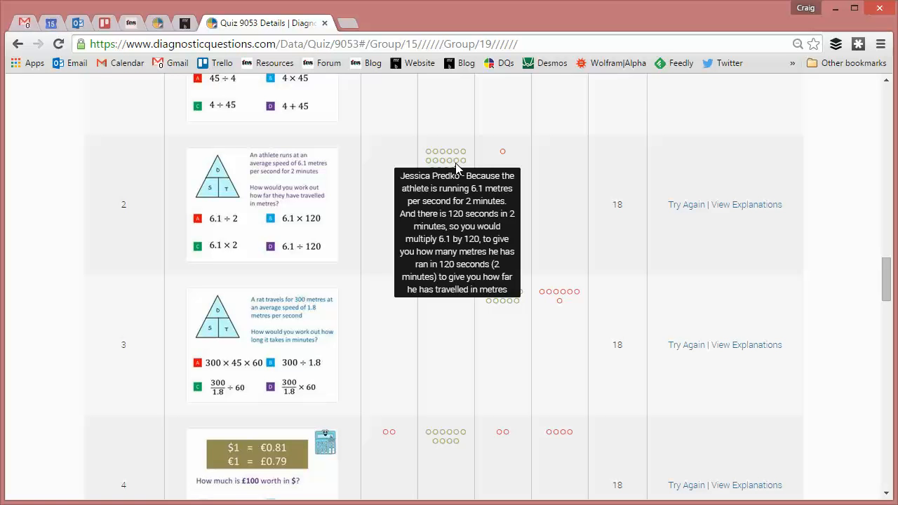
Read student explanations for question 2 and reach the breakdown for questions 8 to 10
{"action": "scroll", "scroll_direction": "down", "scroll_amount": 3}
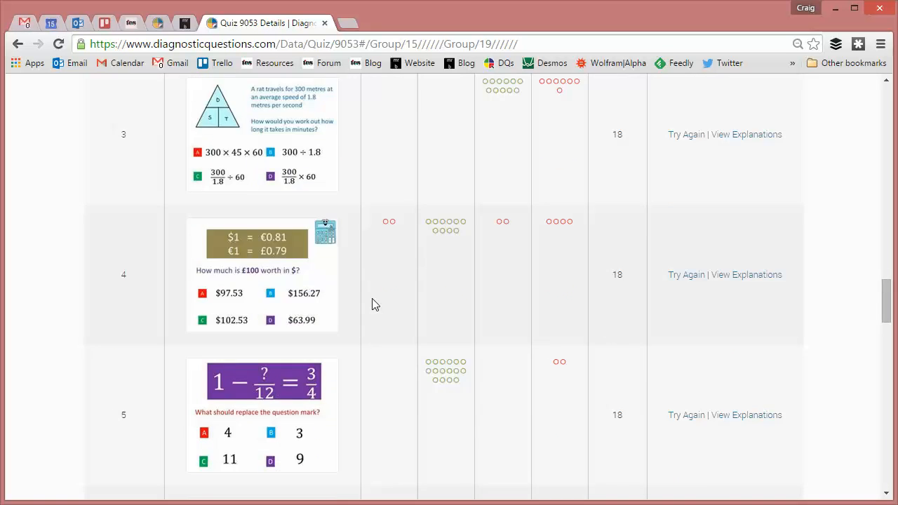
{"action": "scroll", "scroll_direction": "down", "scroll_amount": 3}
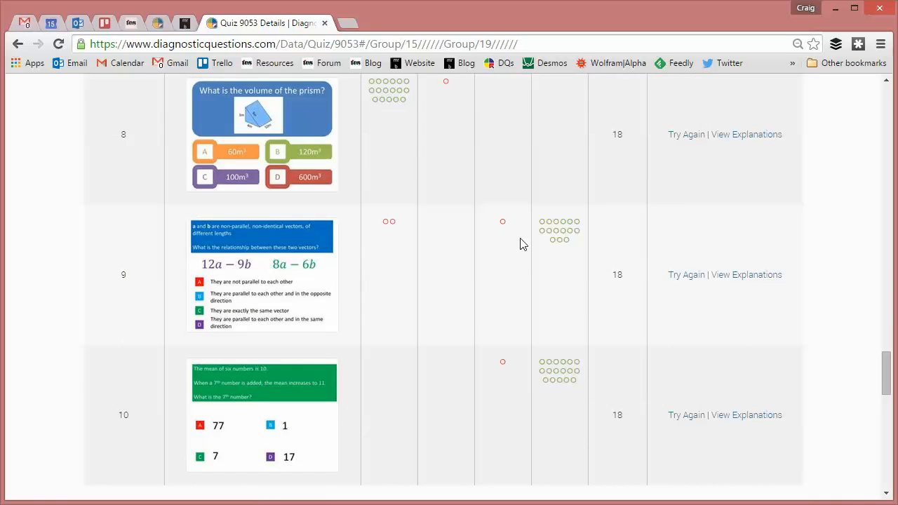
{"action": "mouse_move", "coordinate": [569, 222]}
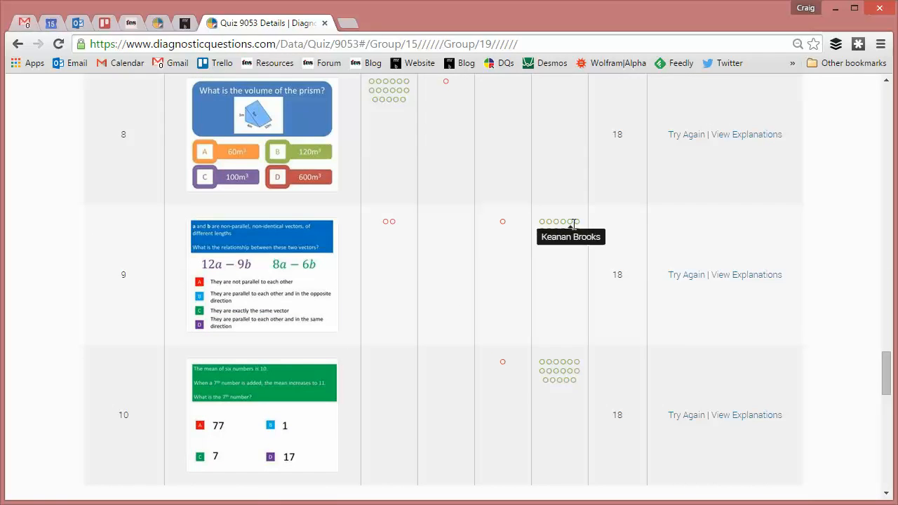
{"action": "mouse_move", "coordinate": [563, 241]}
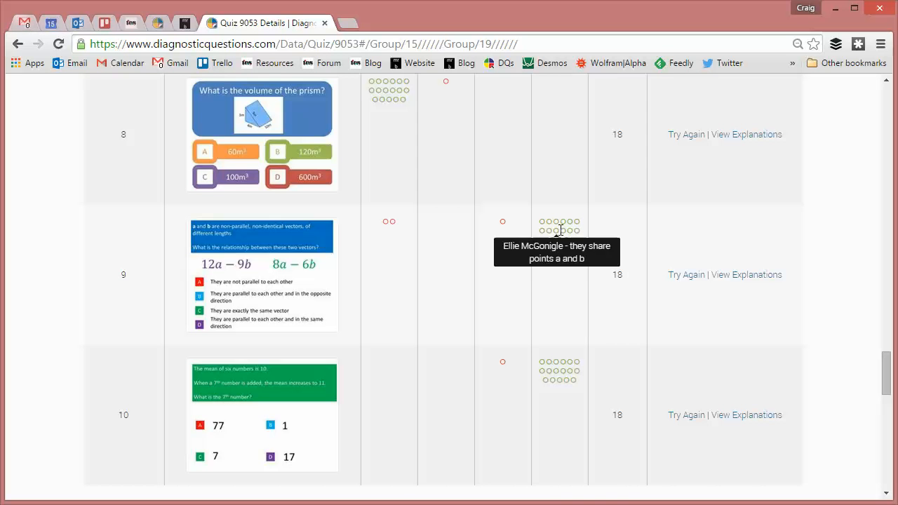
{"action": "mouse_move", "coordinate": [563, 232]}
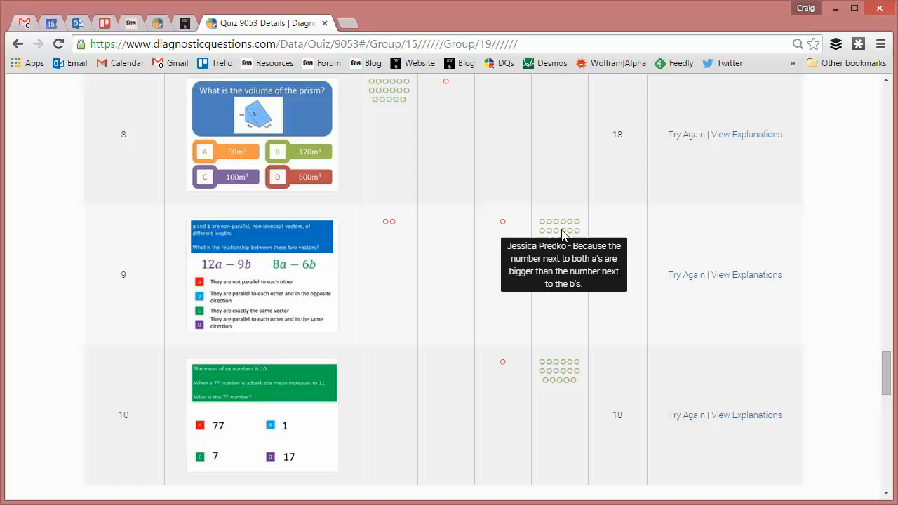
{"action": "mouse_move", "coordinate": [571, 224]}
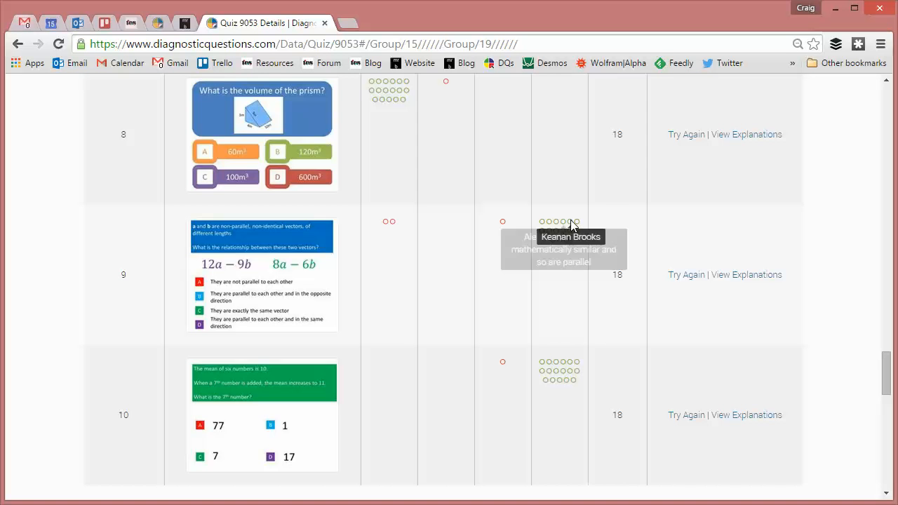
{"action": "mouse_move", "coordinate": [550, 222]}
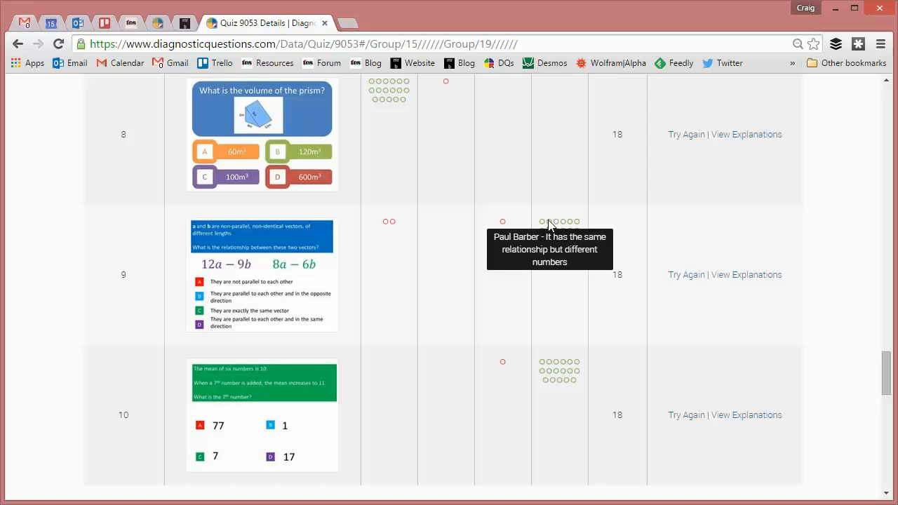
{"action": "mouse_move", "coordinate": [545, 224]}
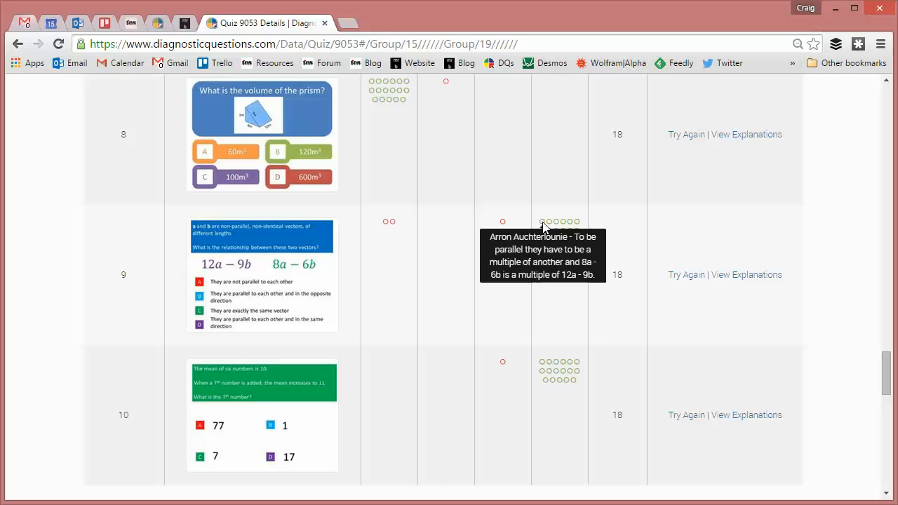
{"action": "mouse_move", "coordinate": [384, 270]}
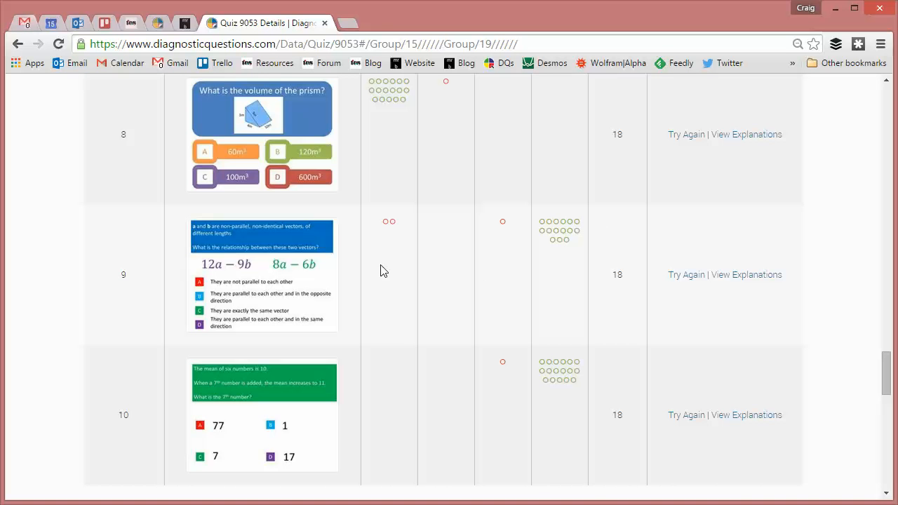
{"action": "mouse_move", "coordinate": [746, 273]}
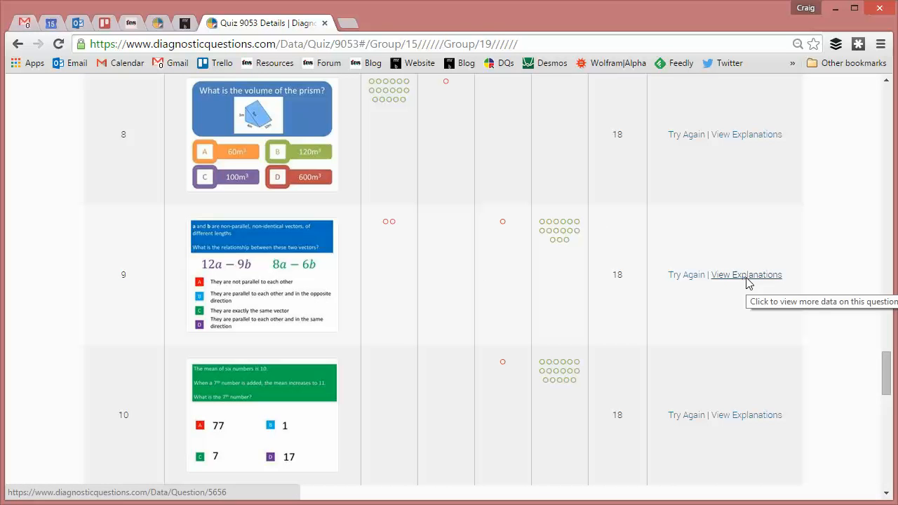
View question 9's Explanations and Insights page, then return to the quiz results tab
{"action": "left_click", "coordinate": [746, 273]}
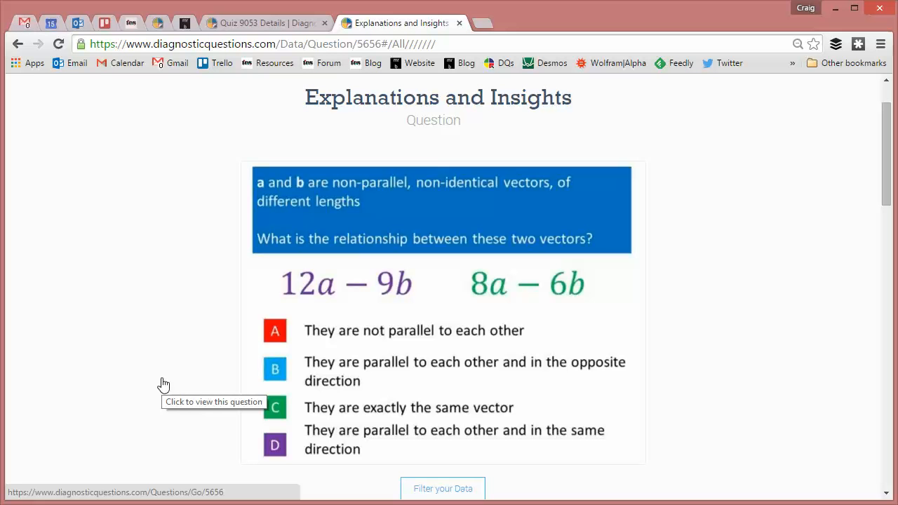
{"action": "mouse_move", "coordinate": [274, 28]}
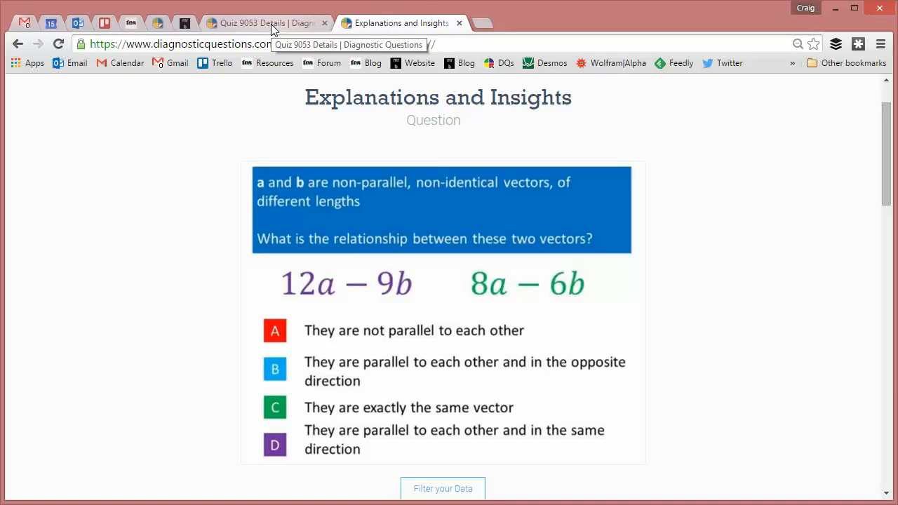
{"action": "left_click", "coordinate": [264, 23]}
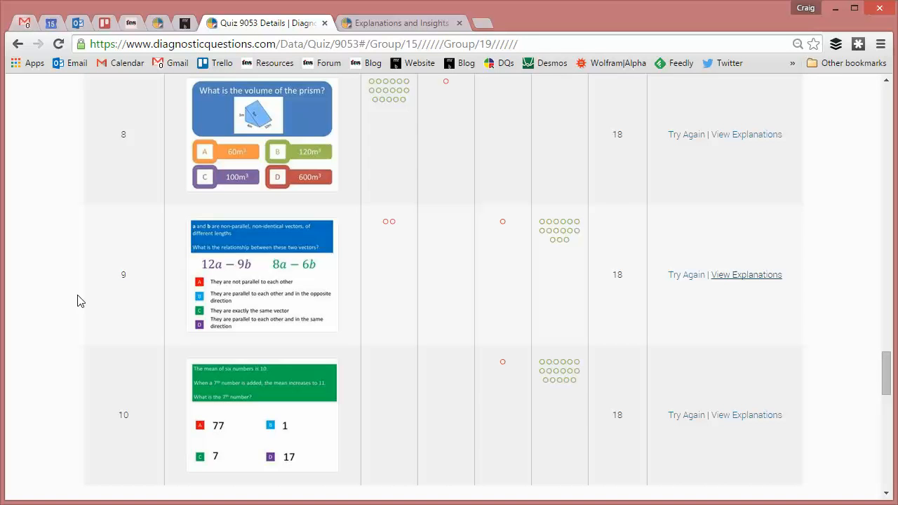
{"action": "mouse_move", "coordinate": [370, 289]}
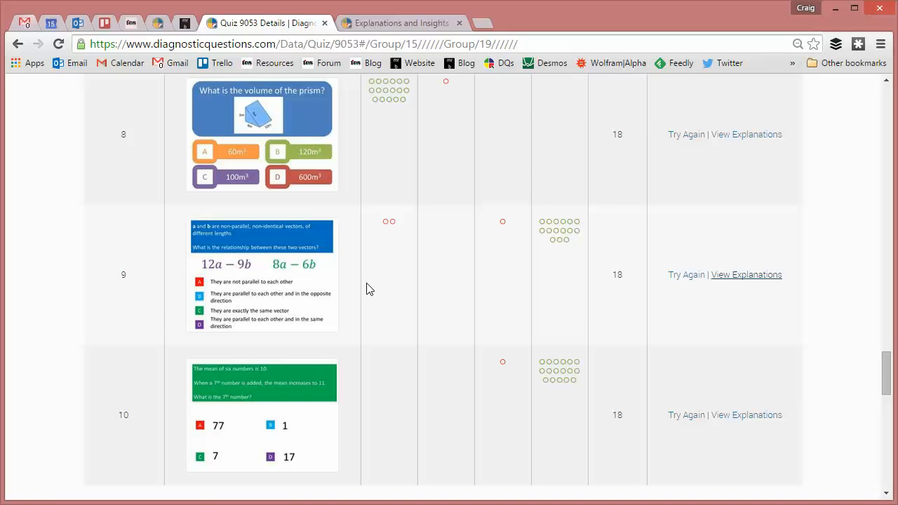
{"action": "scroll", "scroll_direction": "up", "scroll_amount": 3}
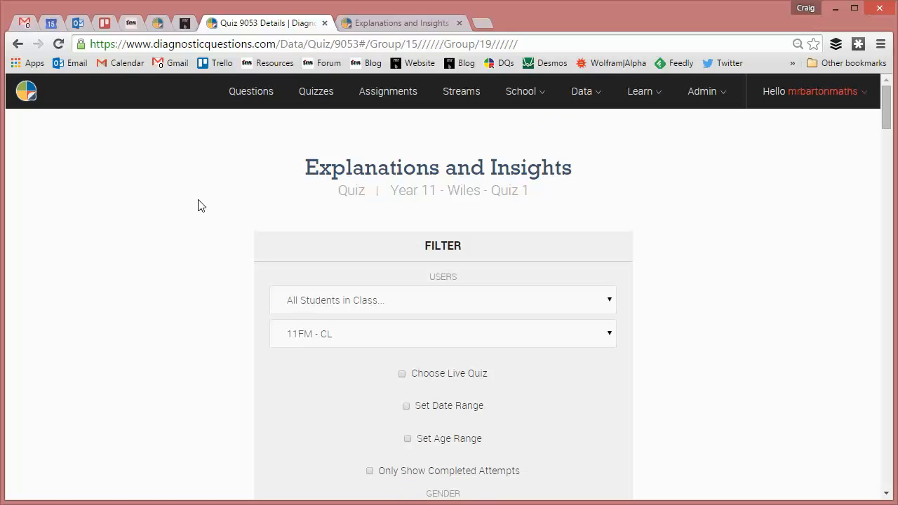
{"action": "mouse_move", "coordinate": [694, 148]}
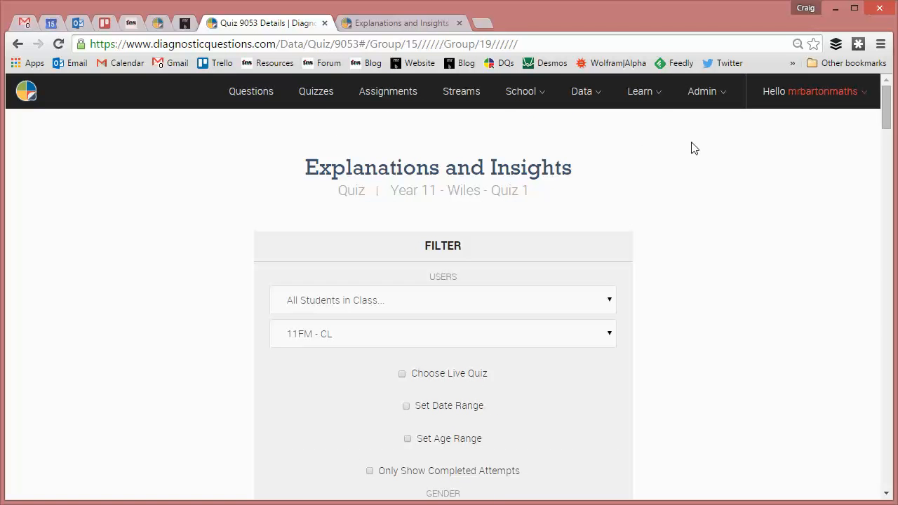
Show the Learn menu with the site's help options
{"action": "left_click", "coordinate": [639, 91]}
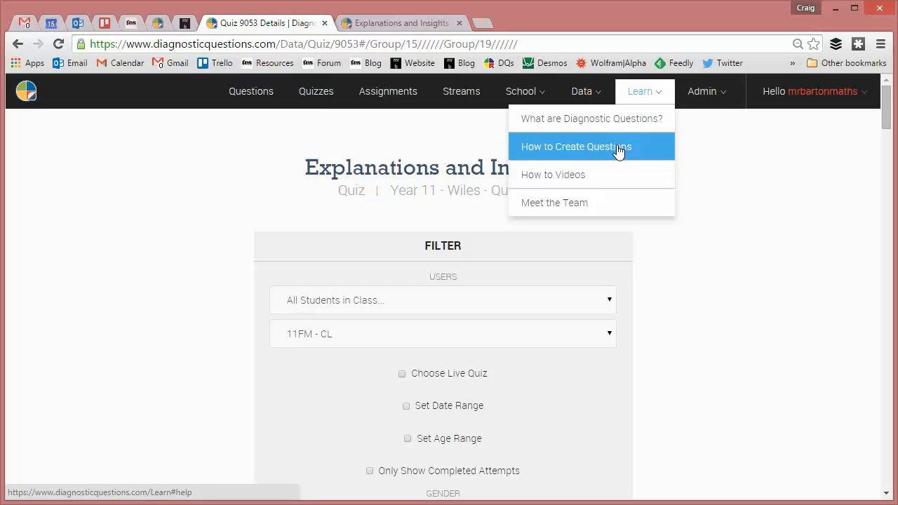